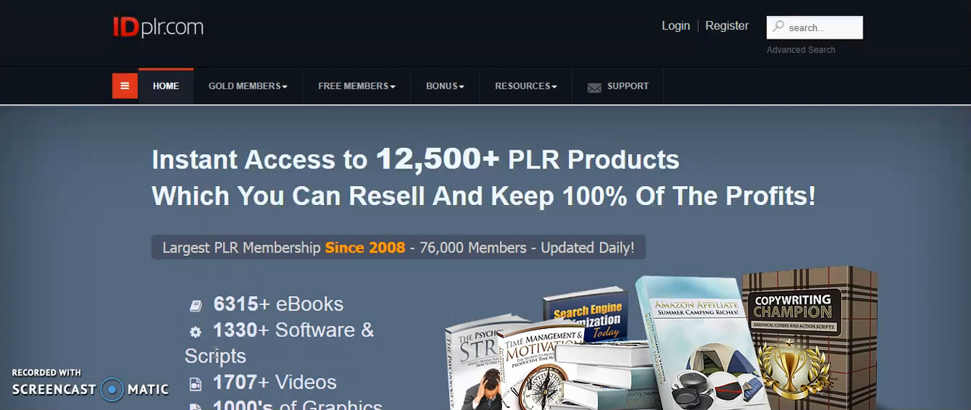
# Open the Free Members categories, then the Gold Members mega-menu
pyautogui.click(245, 86)
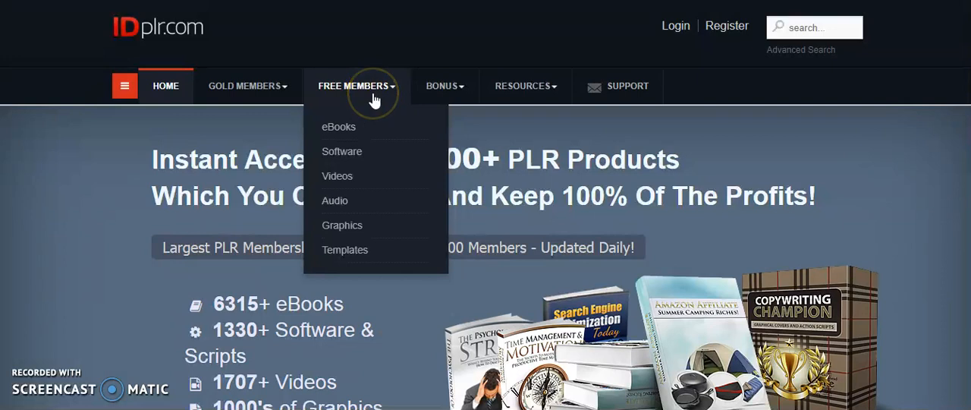
pyautogui.moveTo(346, 200)
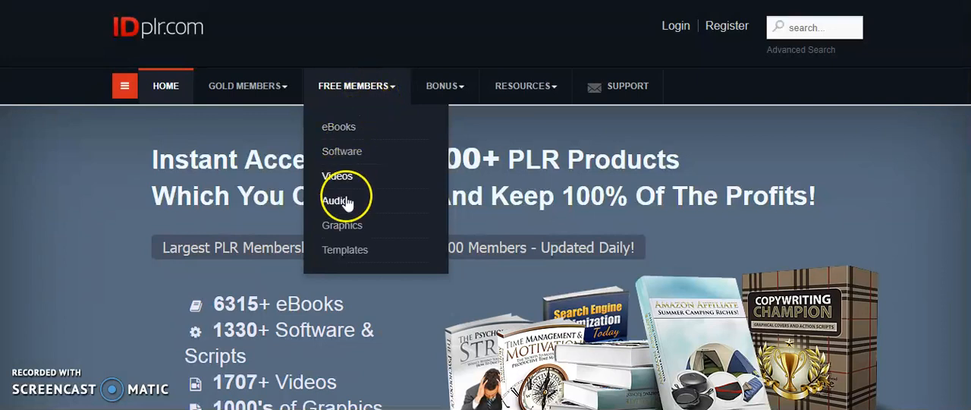
pyautogui.moveTo(523, 85)
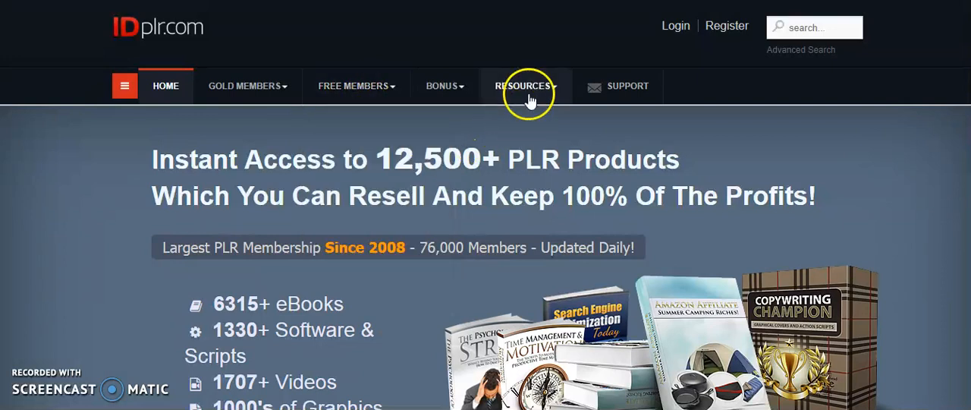
pyautogui.click(247, 86)
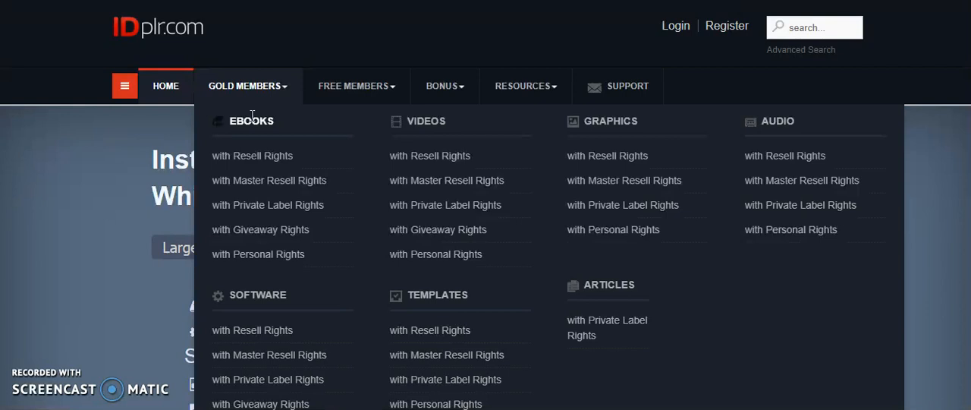
pyautogui.moveTo(266, 229)
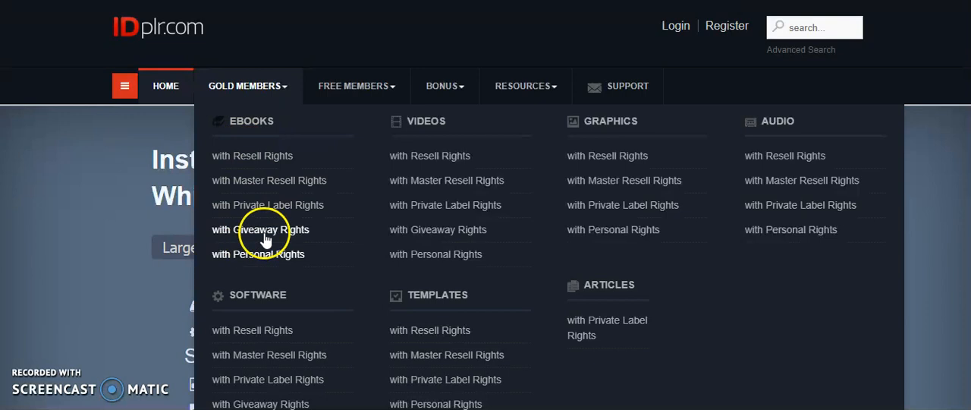
pyautogui.moveTo(262, 252)
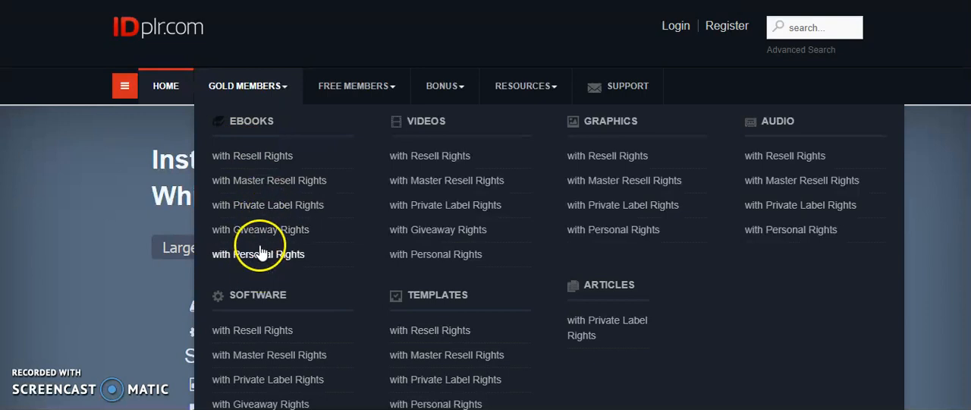
pyautogui.moveTo(216, 185)
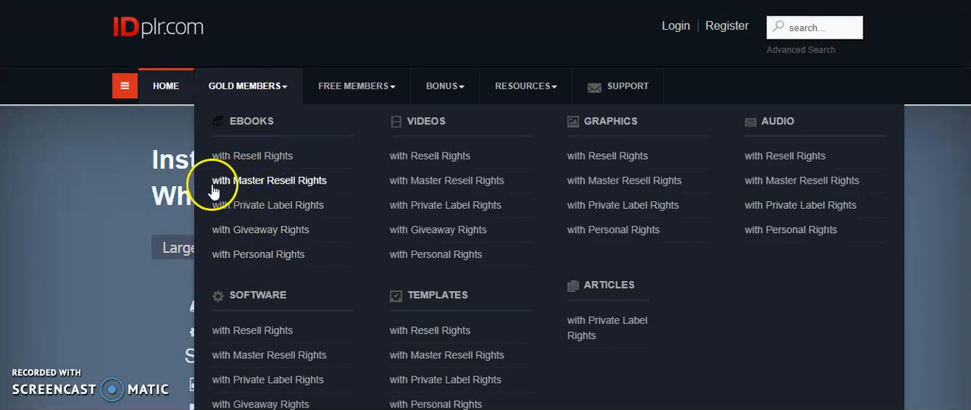
# List gold eBooks with Master Resell Rights and scroll down to the LinkedIn Success title
pyautogui.click(269, 180)
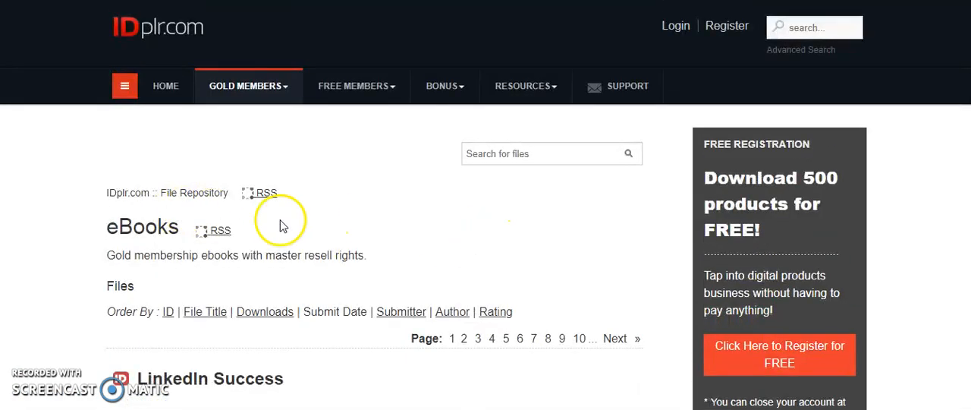
pyautogui.scroll(-3)
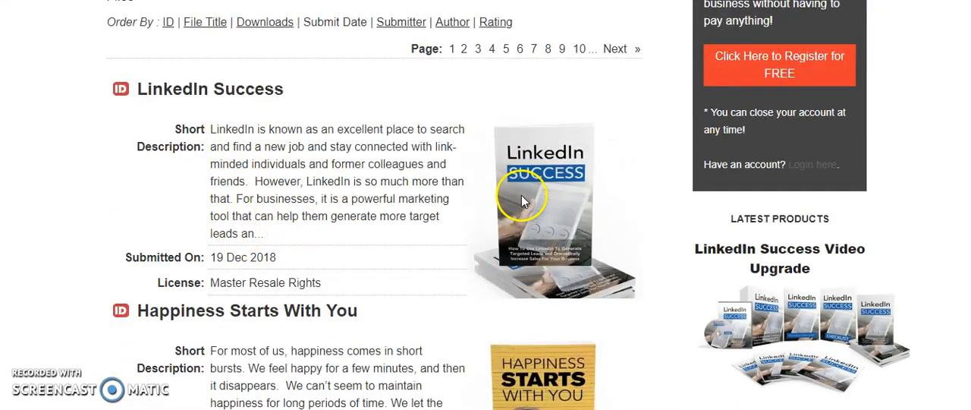
pyautogui.moveTo(356, 178)
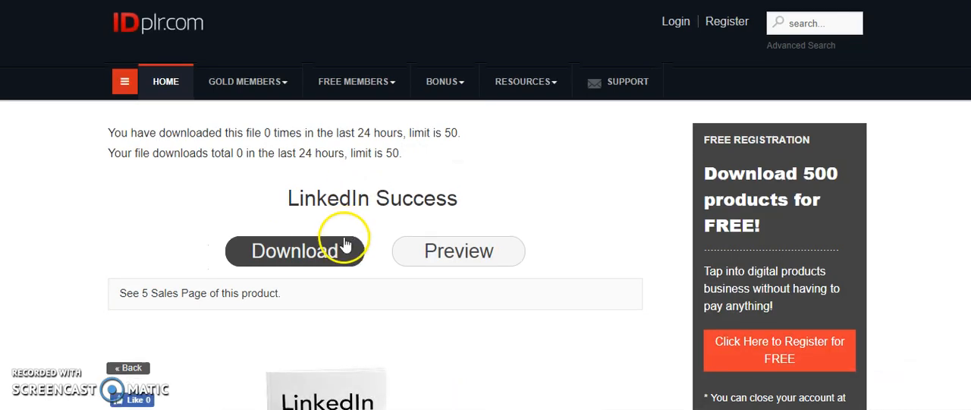
pyautogui.scroll(-3)
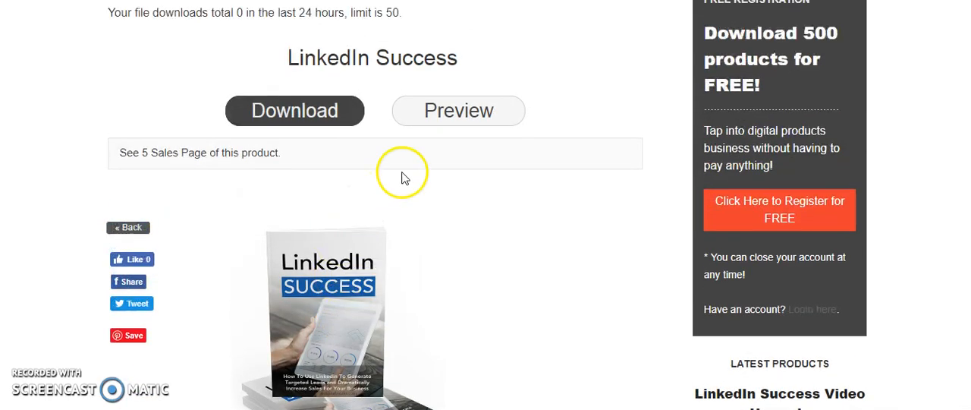
# Preview LinkedIn Success (login required), then scroll to read its Master Resale Rights terms
pyautogui.click(458, 110)
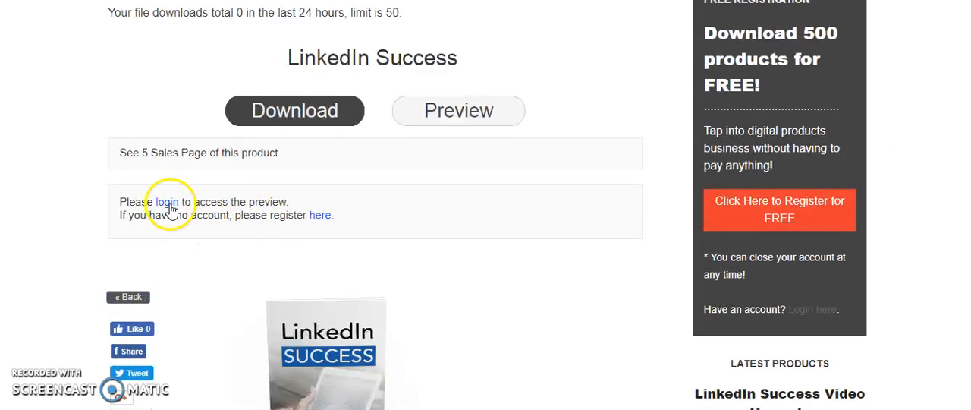
pyautogui.scroll(-3)
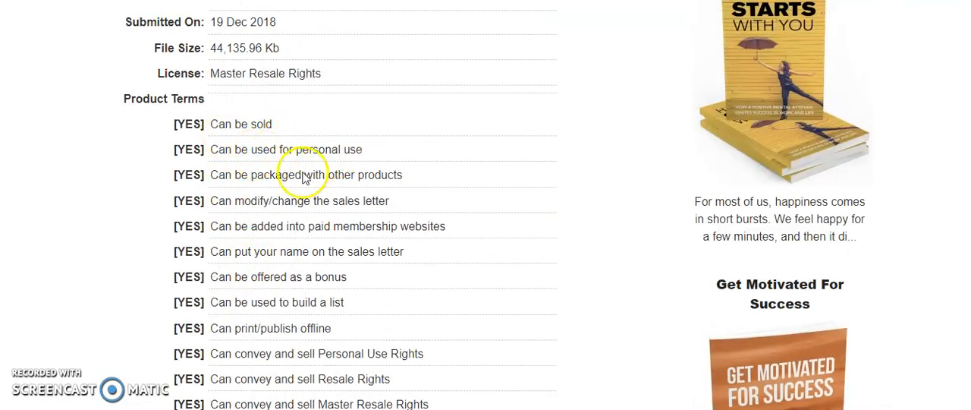
pyautogui.scroll(-3)
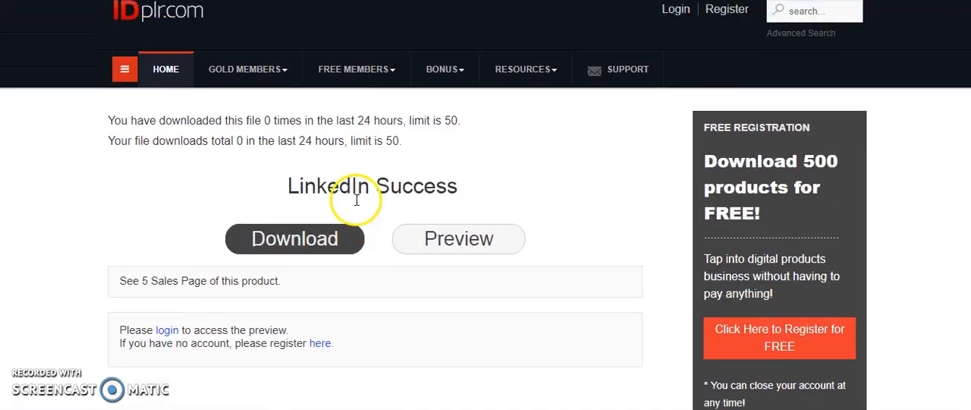
# Browse the Gold and Free Members menus and scroll the WordPress plugins listing
pyautogui.click(244, 69)
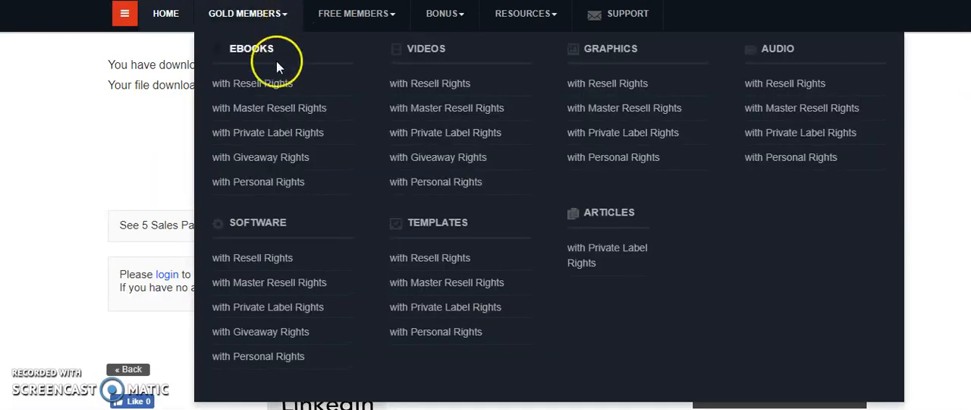
pyautogui.moveTo(425, 53)
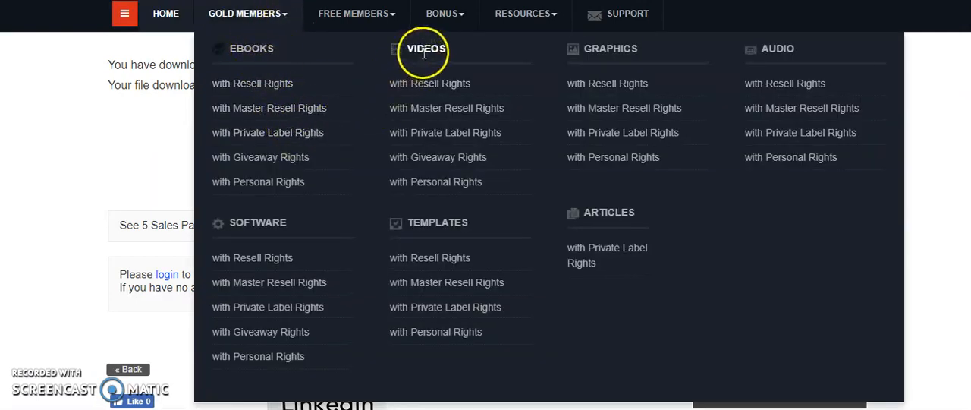
pyautogui.moveTo(480, 223)
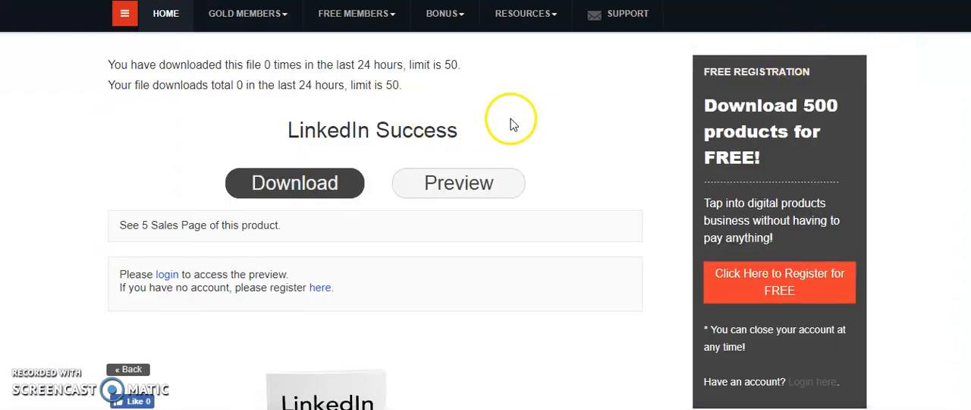
pyautogui.click(353, 14)
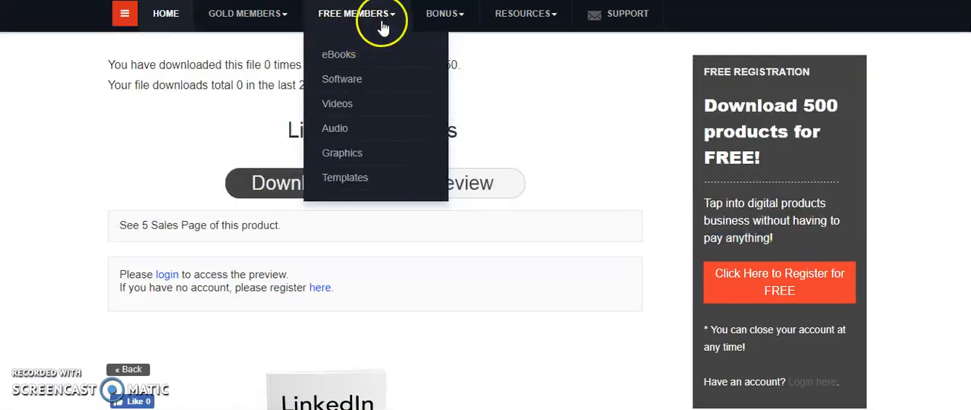
pyautogui.moveTo(356, 27)
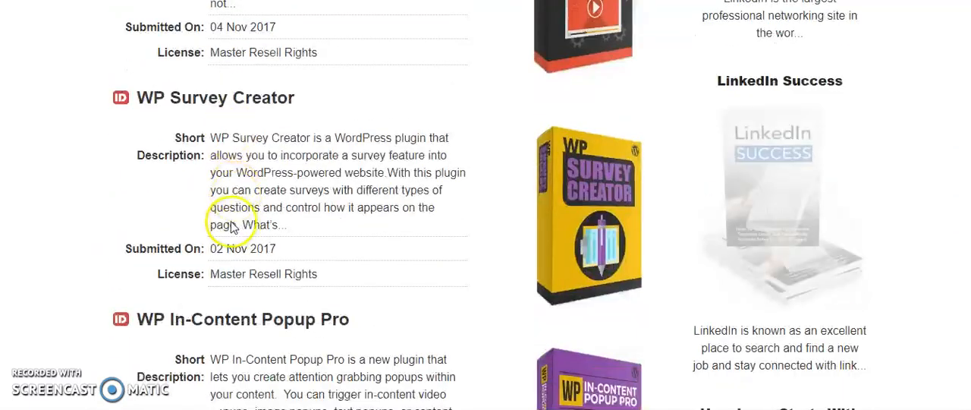
pyautogui.scroll(-3)
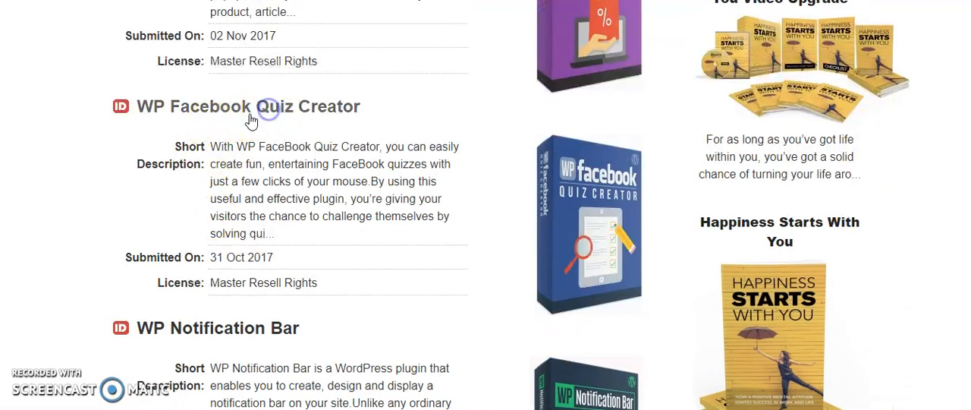
# Open WP Facebook Quiz Creator and scroll to its allowed and disallowed license terms
pyautogui.click(248, 106)
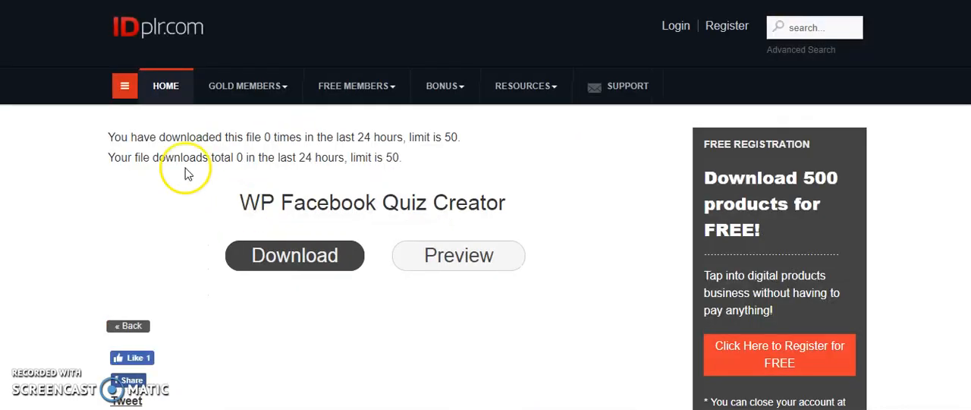
pyautogui.scroll(-3)
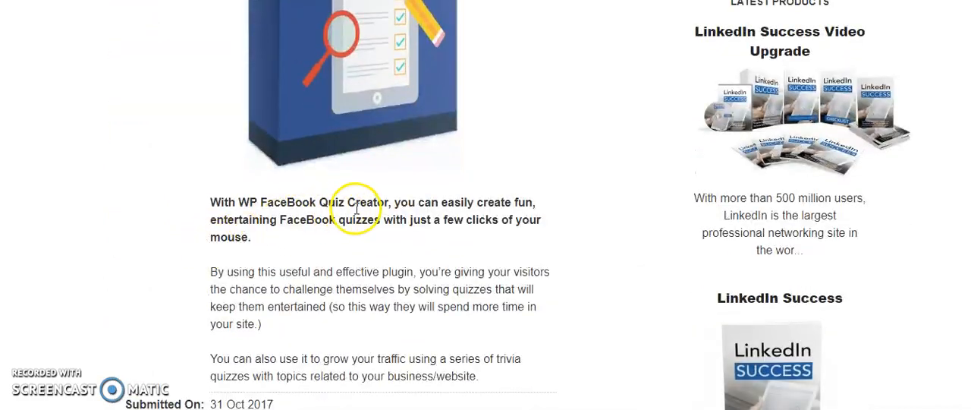
pyautogui.moveTo(456, 226)
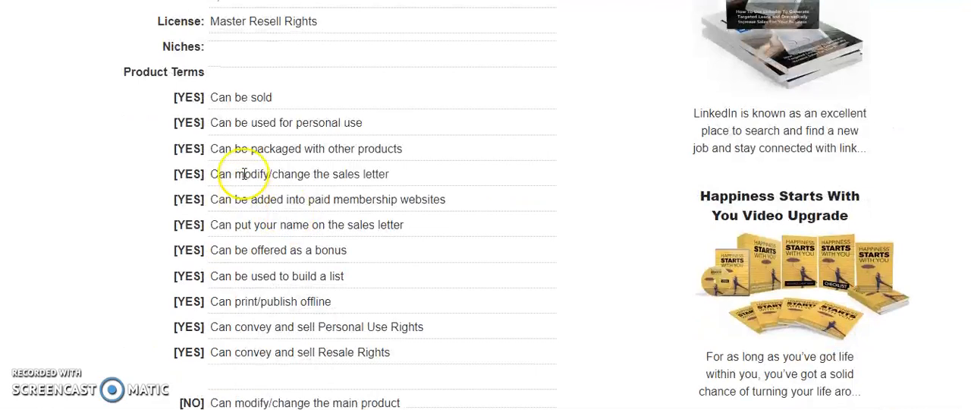
pyautogui.scroll(-3)
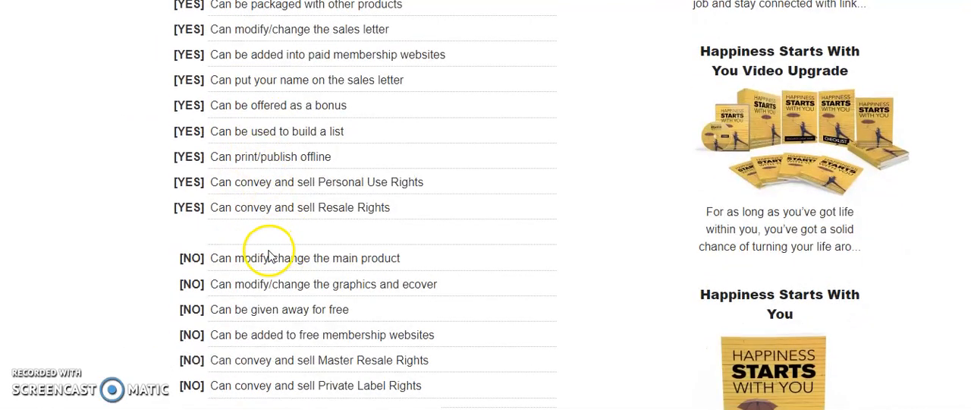
pyautogui.moveTo(393, 350)
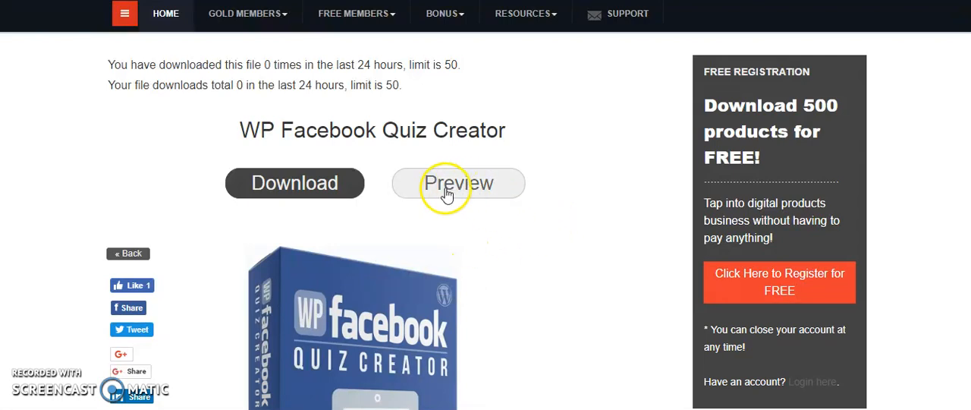
pyautogui.moveTo(157, 165)
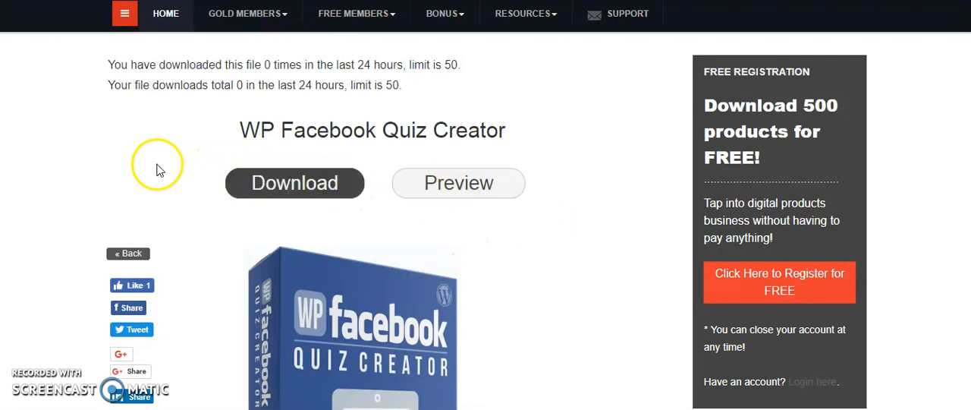
pyautogui.moveTo(155, 169)
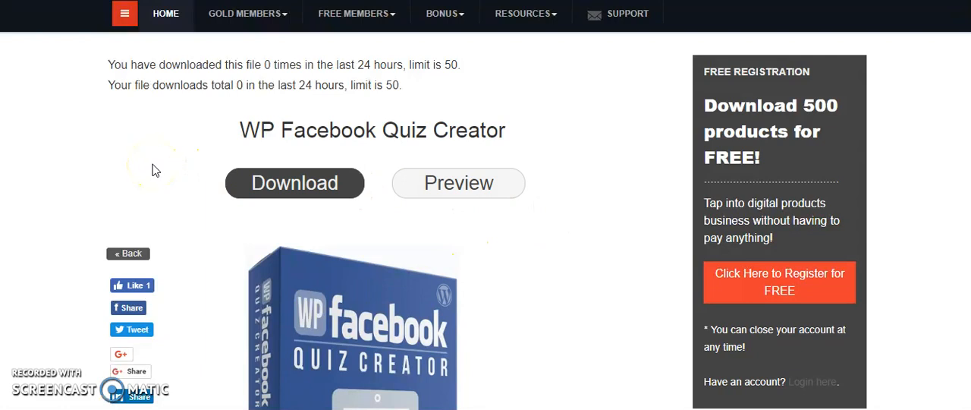